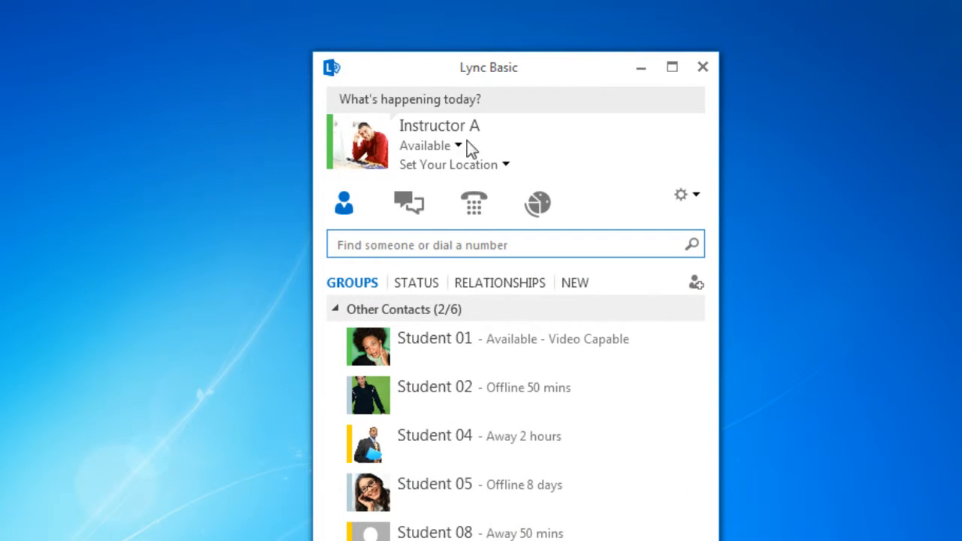
left_click(457, 144)
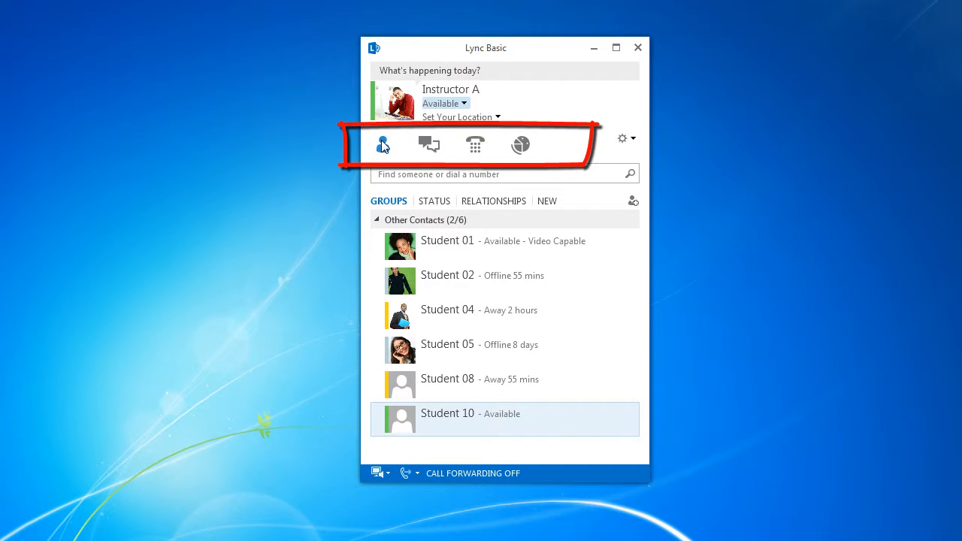
left_click(428, 145)
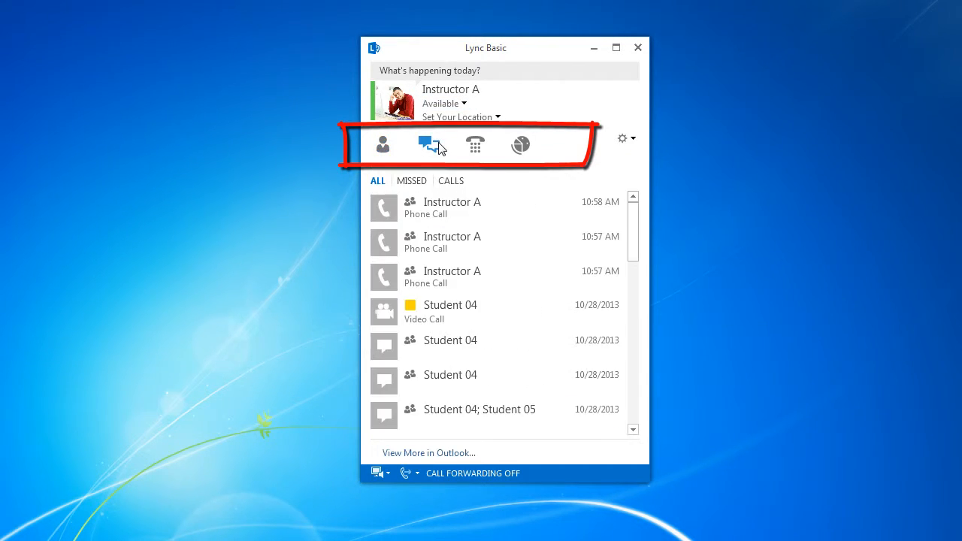
left_click(475, 144)
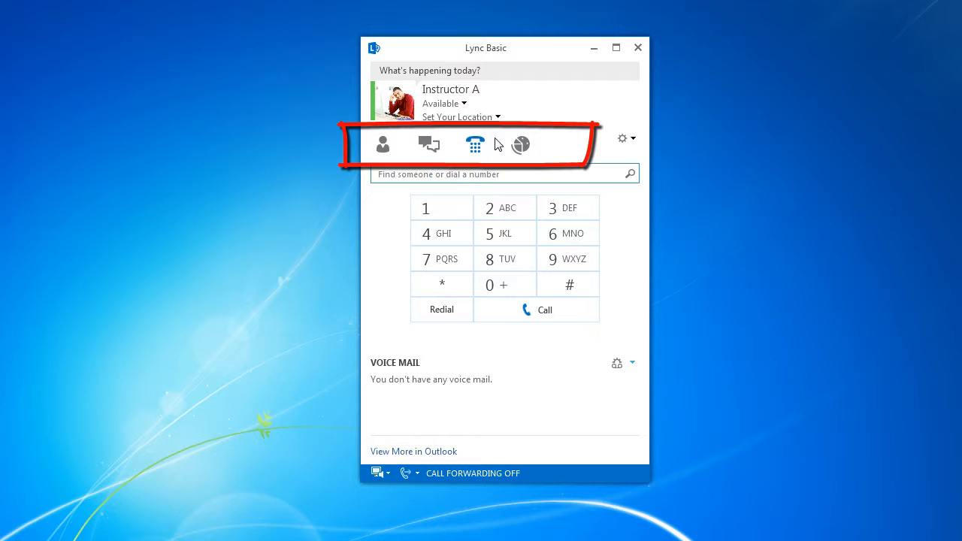
left_click(520, 144)
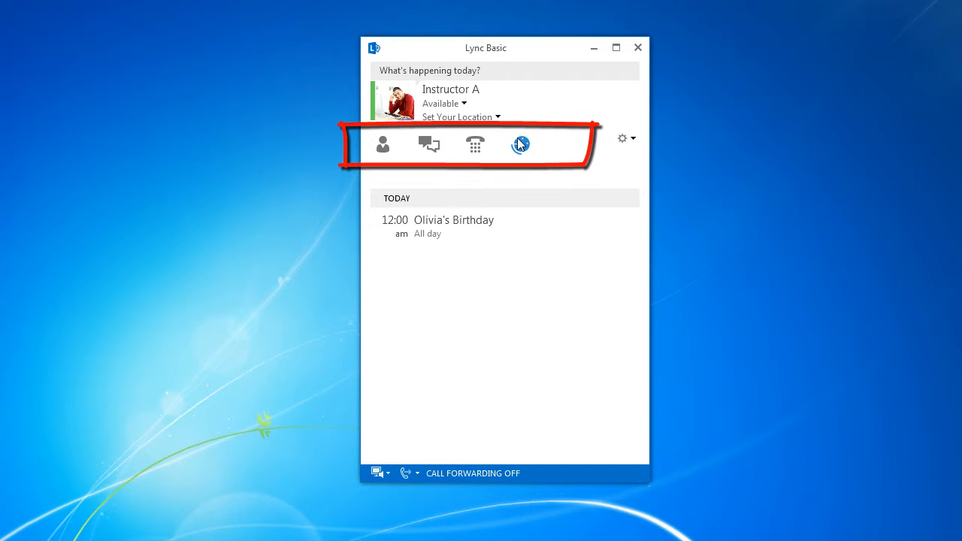
left_click(382, 145)
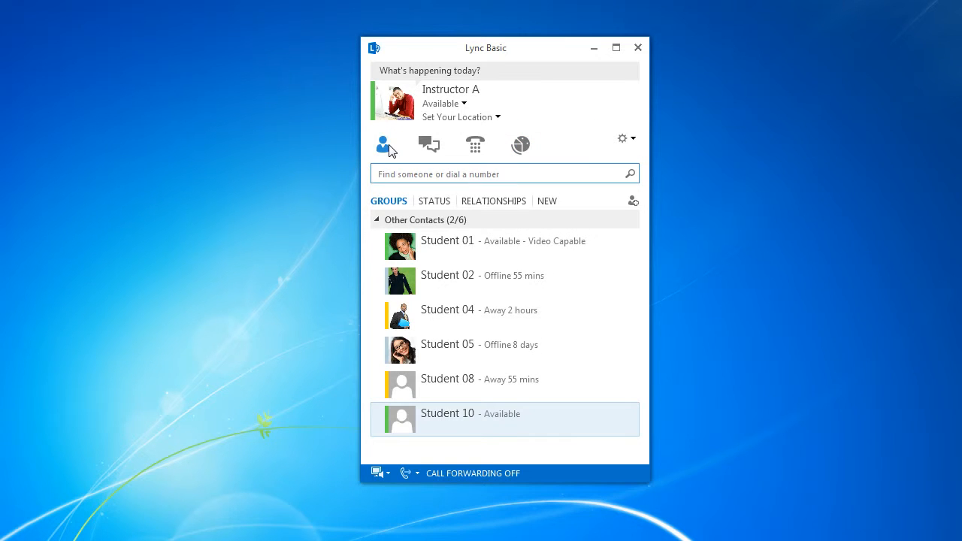
mouse_move(623, 138)
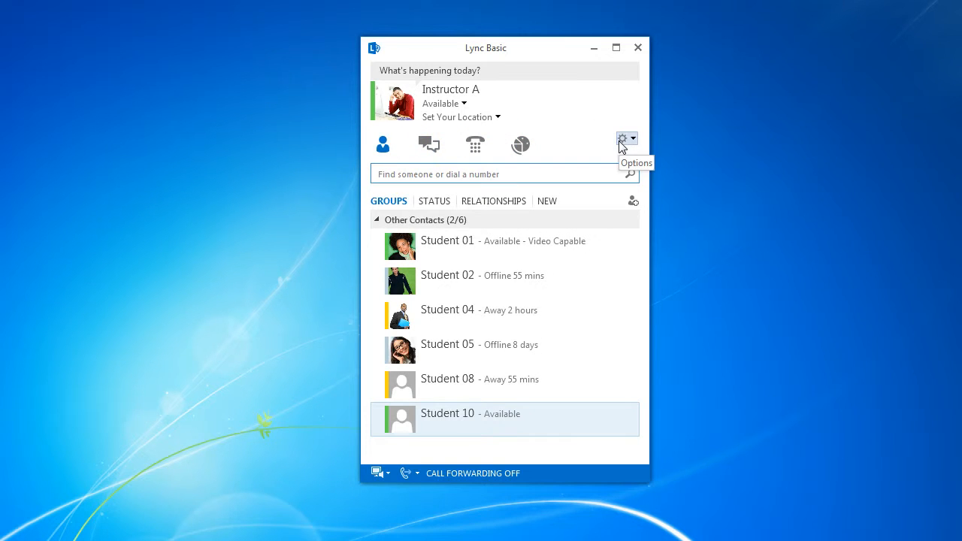
mouse_move(622, 145)
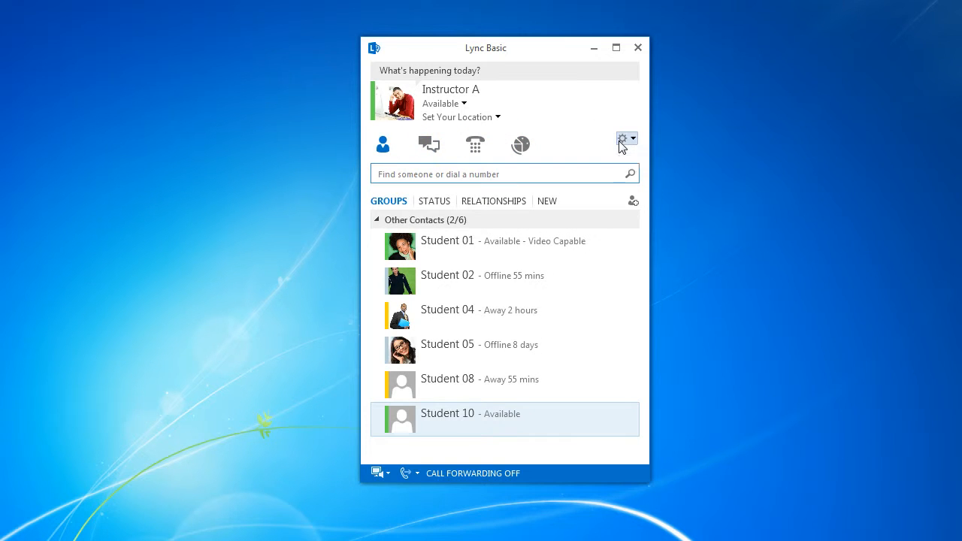
left_click(623, 139)
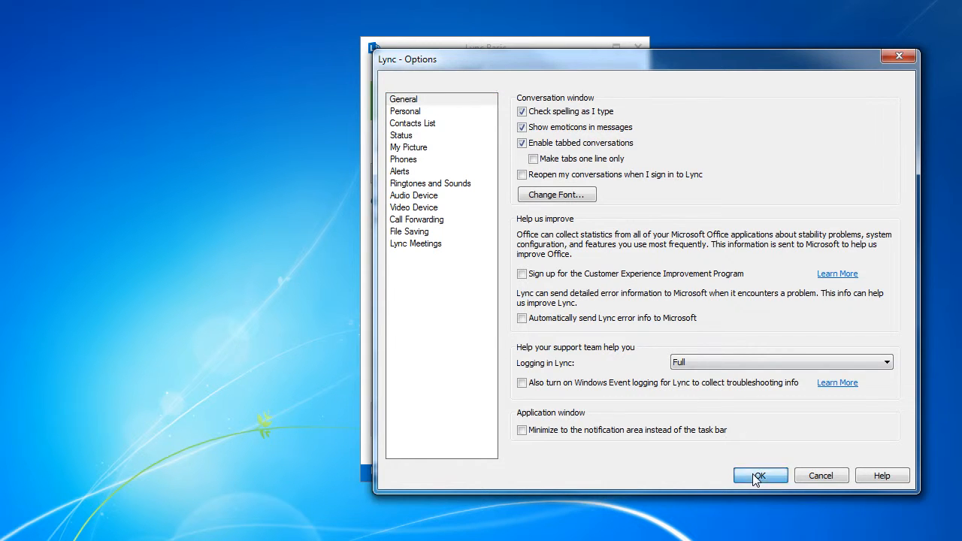
left_click(760, 475)
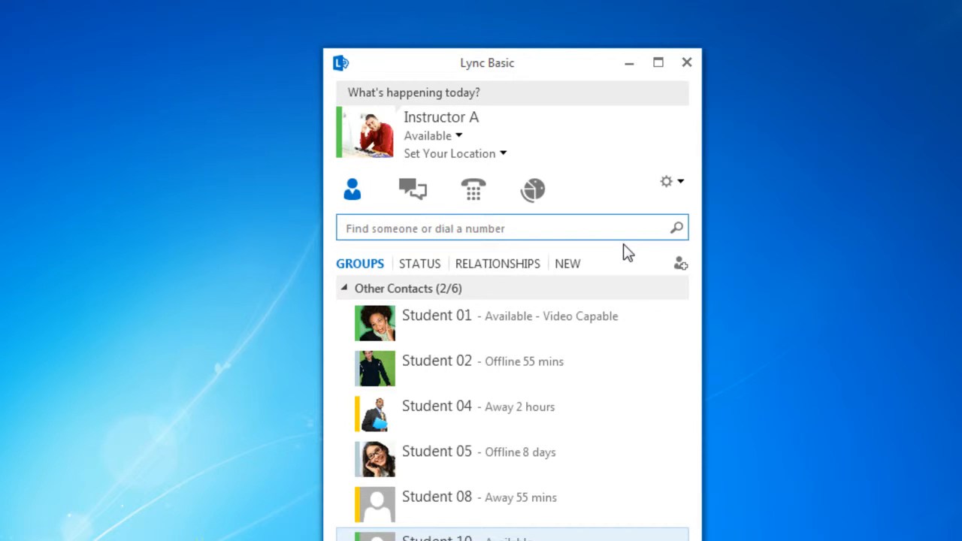
mouse_move(679, 265)
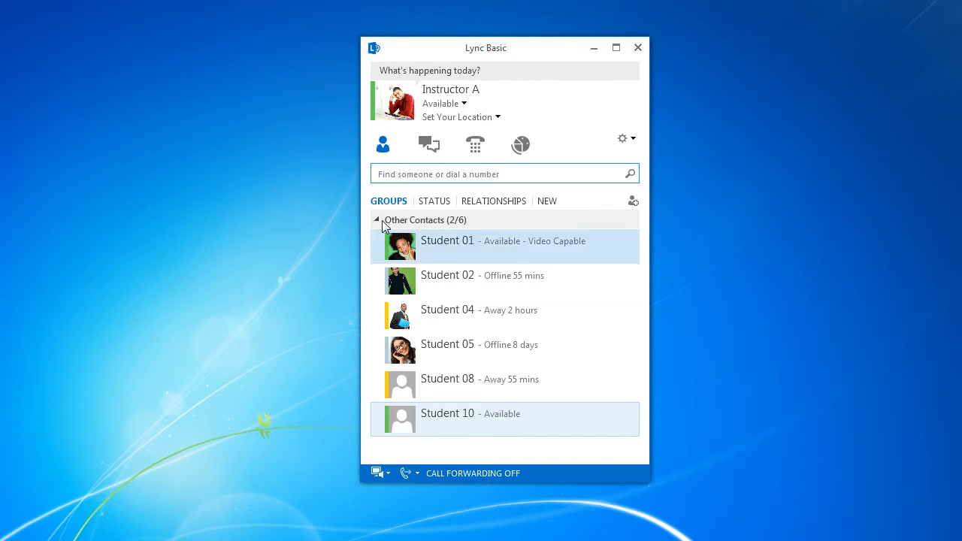
left_click(433, 201)
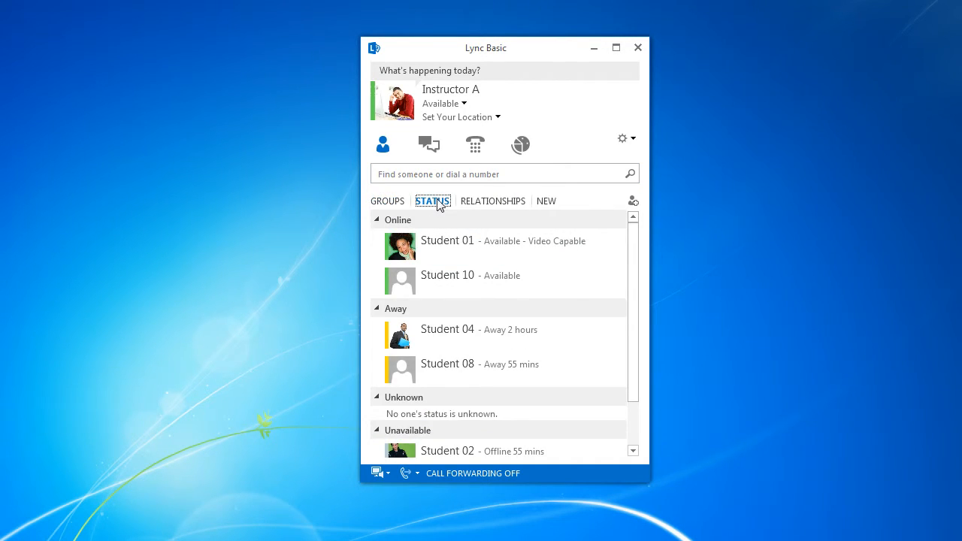
left_click(546, 202)
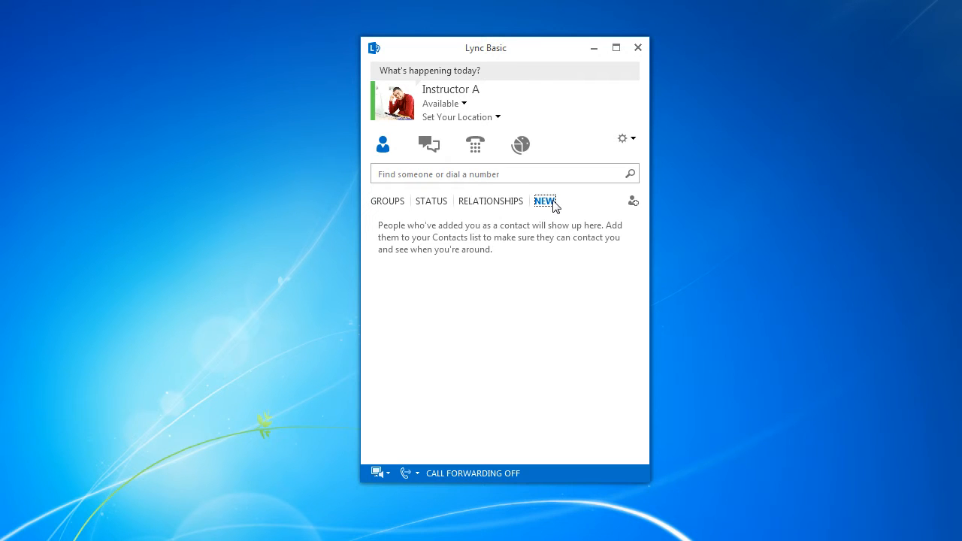
left_click(388, 202)
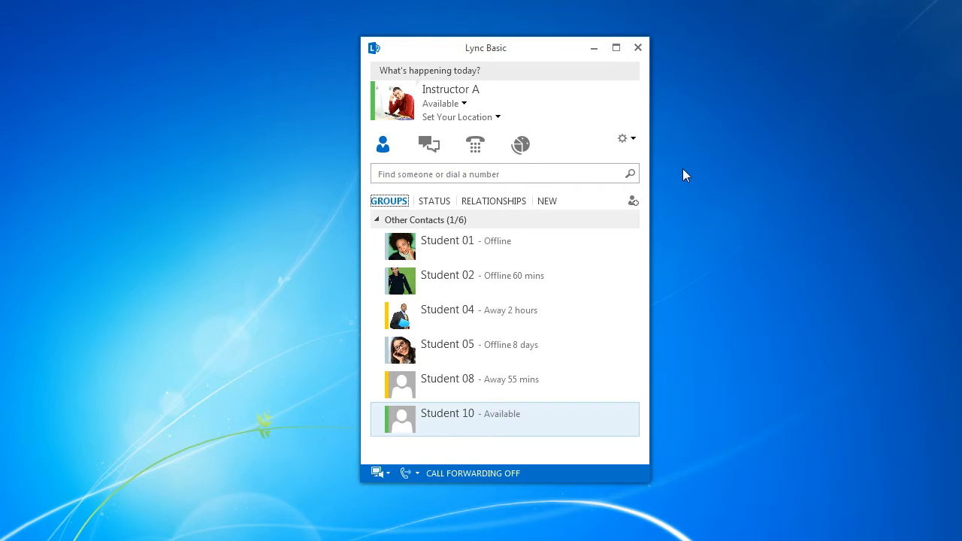
mouse_move(665, 164)
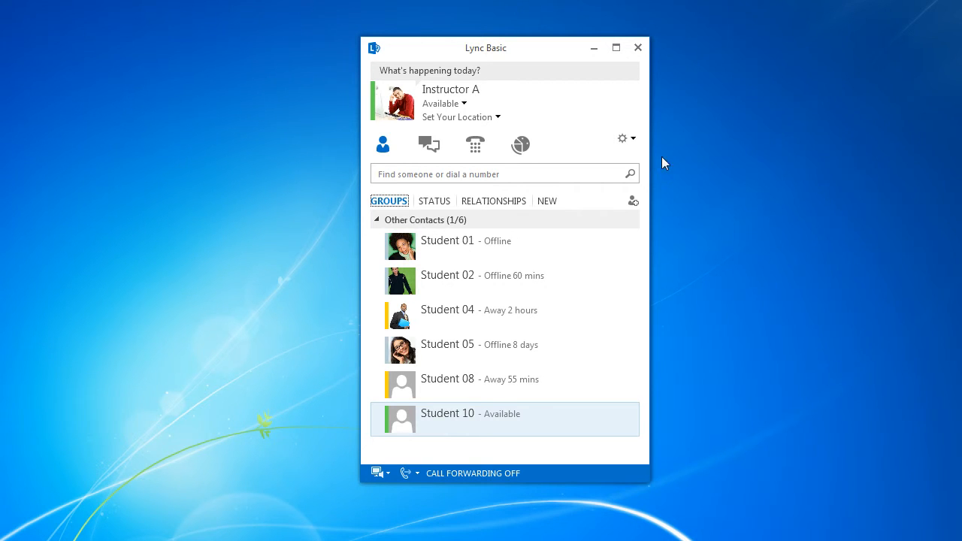
mouse_move(622, 138)
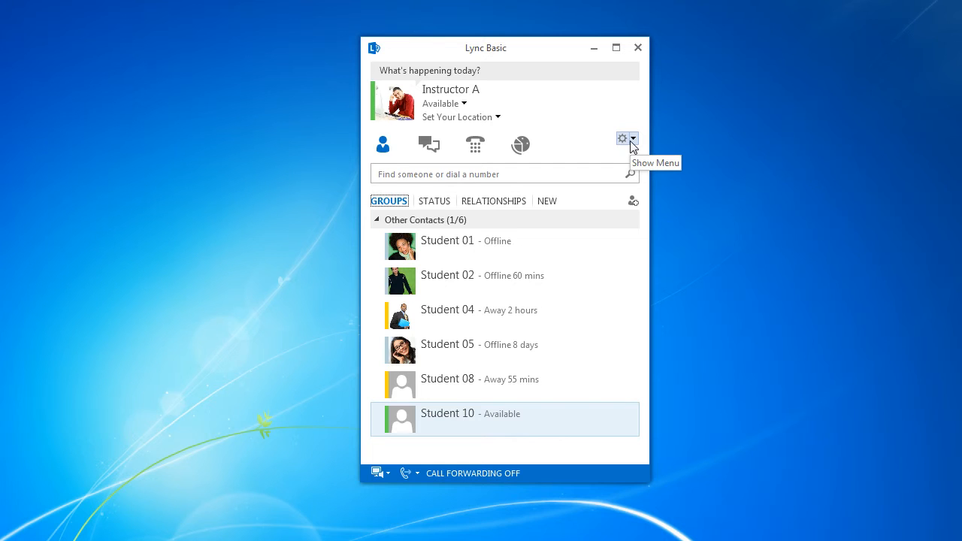
mouse_move(690, 162)
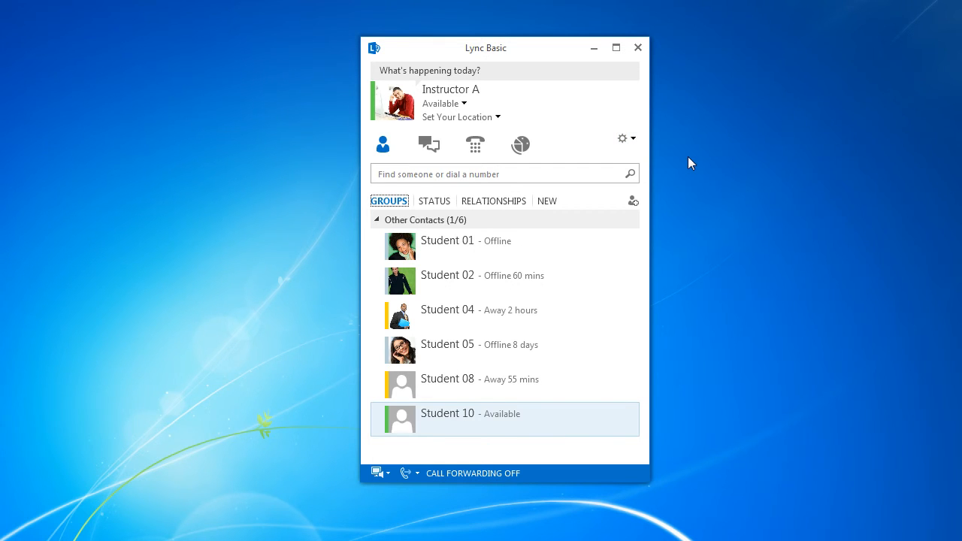